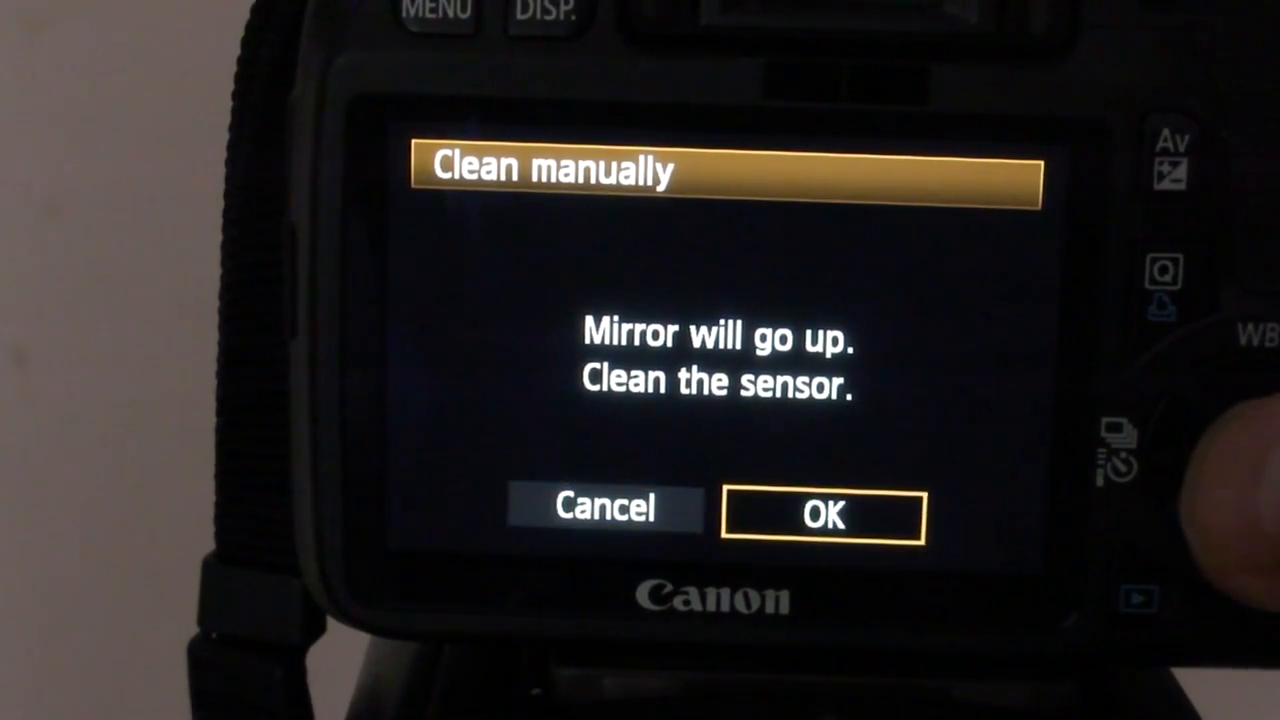
click(820, 516)
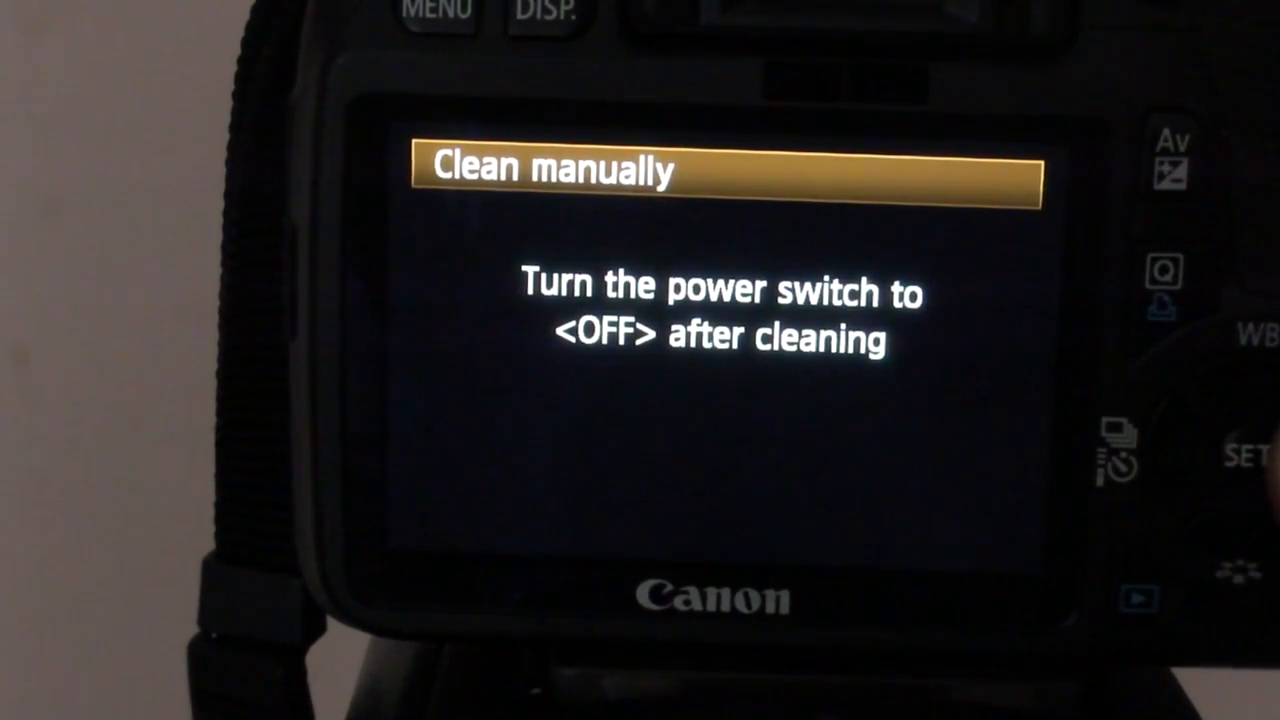